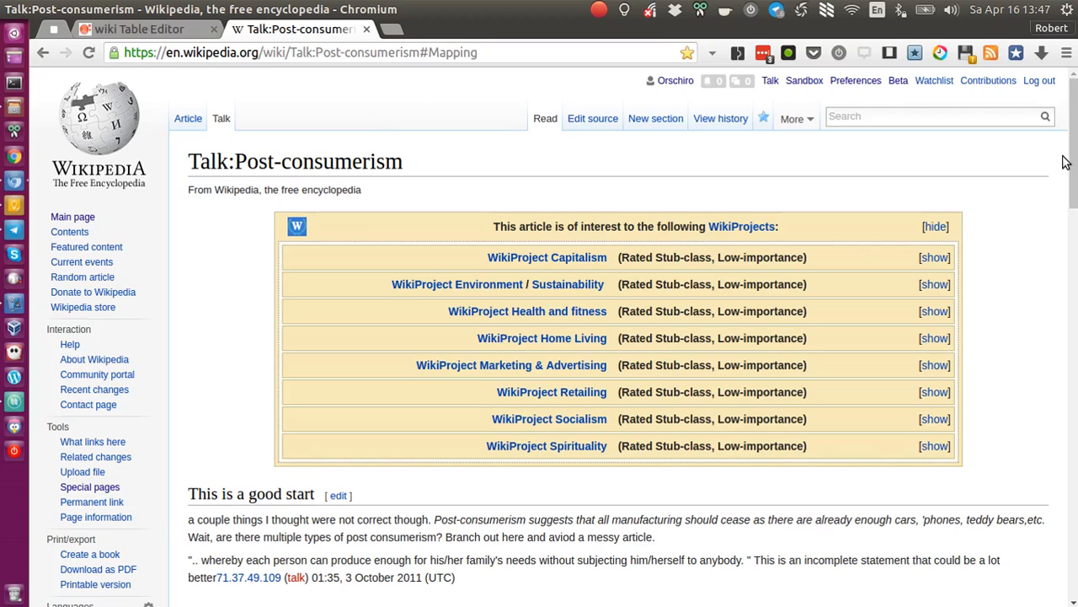
- Scroll the Post-consumerism talk page down past the WikiProject banner
scroll(down, 3)
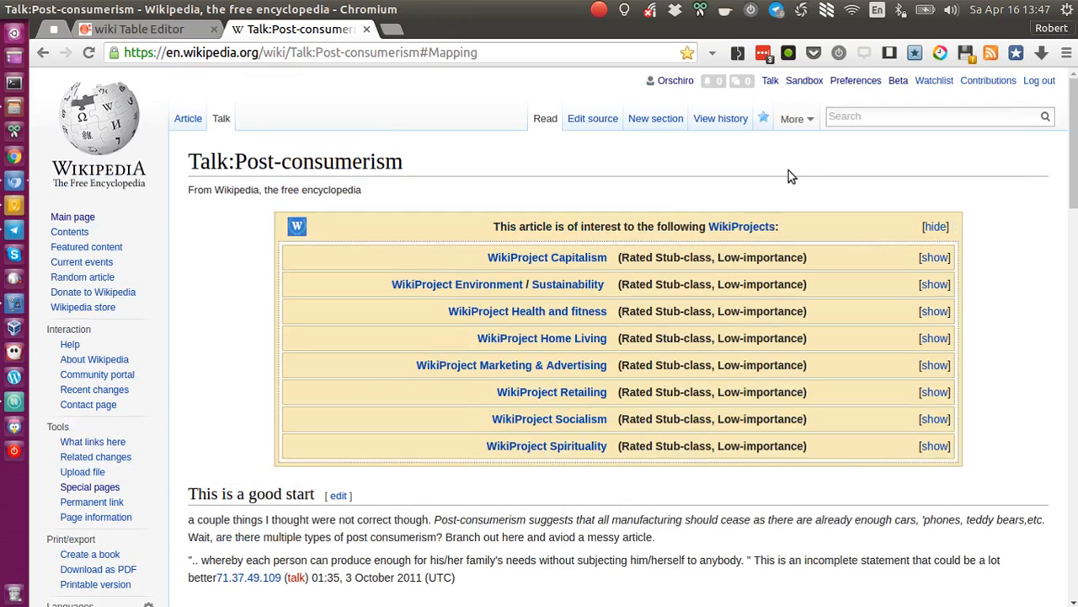
mouse_move(425, 169)
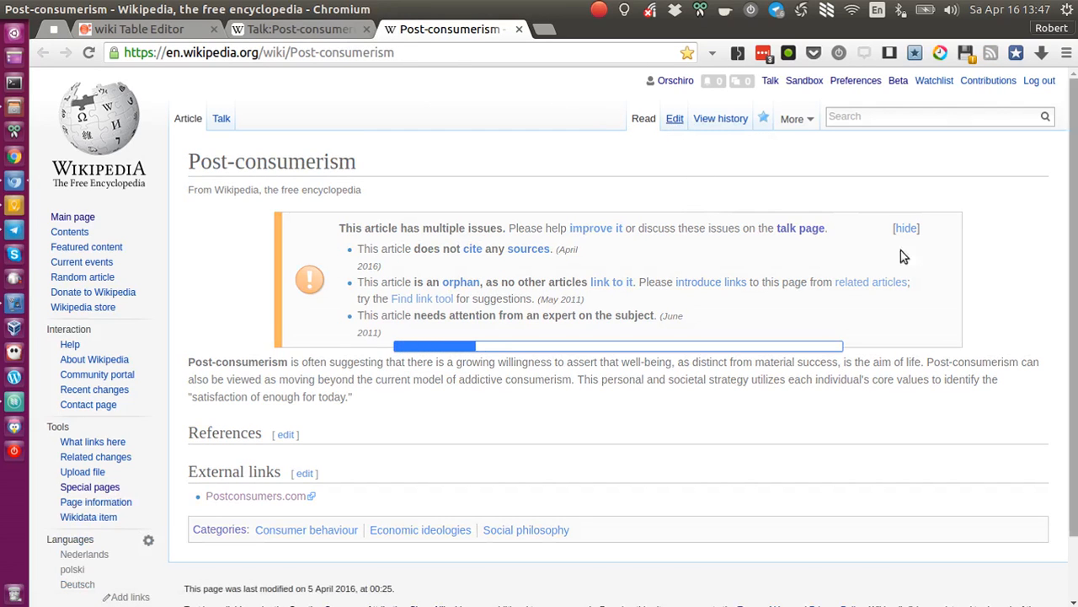
- Insert an empty table below the intro paragraph using VisualEditor's Insert menu
click(674, 118)
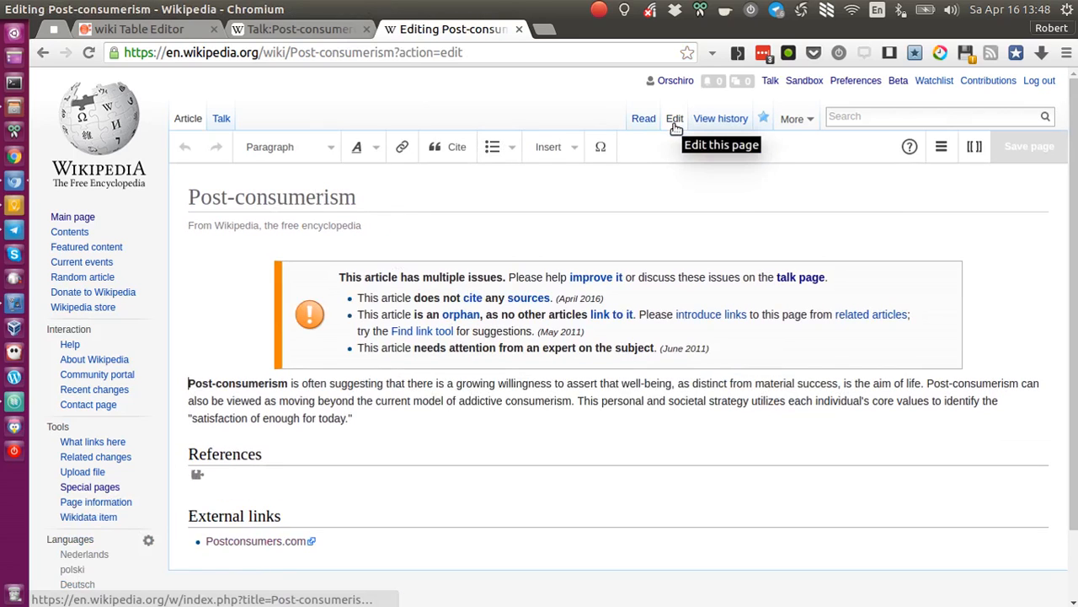
mouse_move(898, 81)
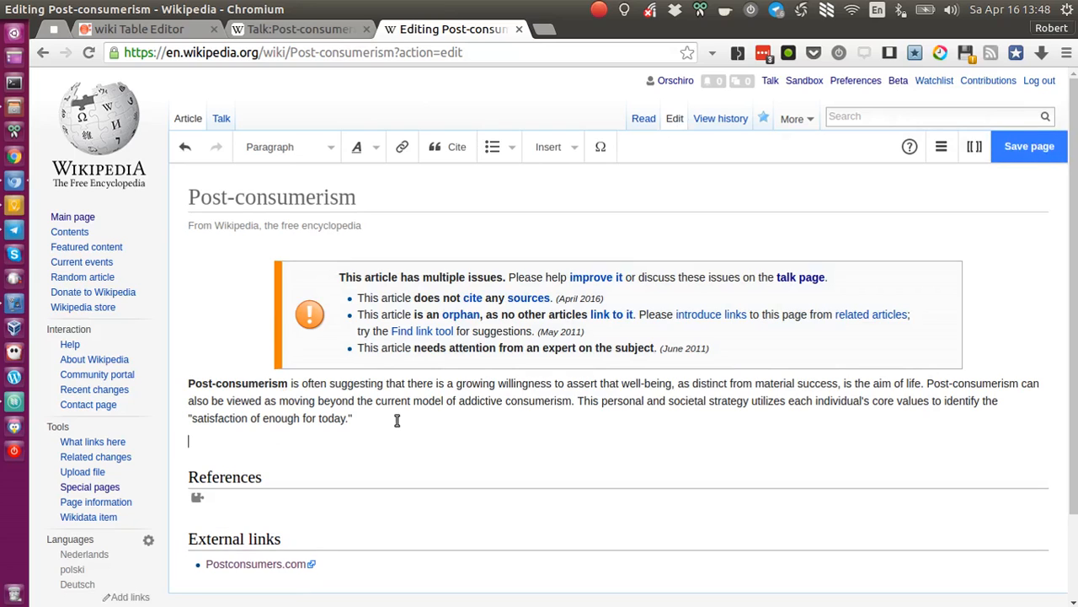
click(549, 146)
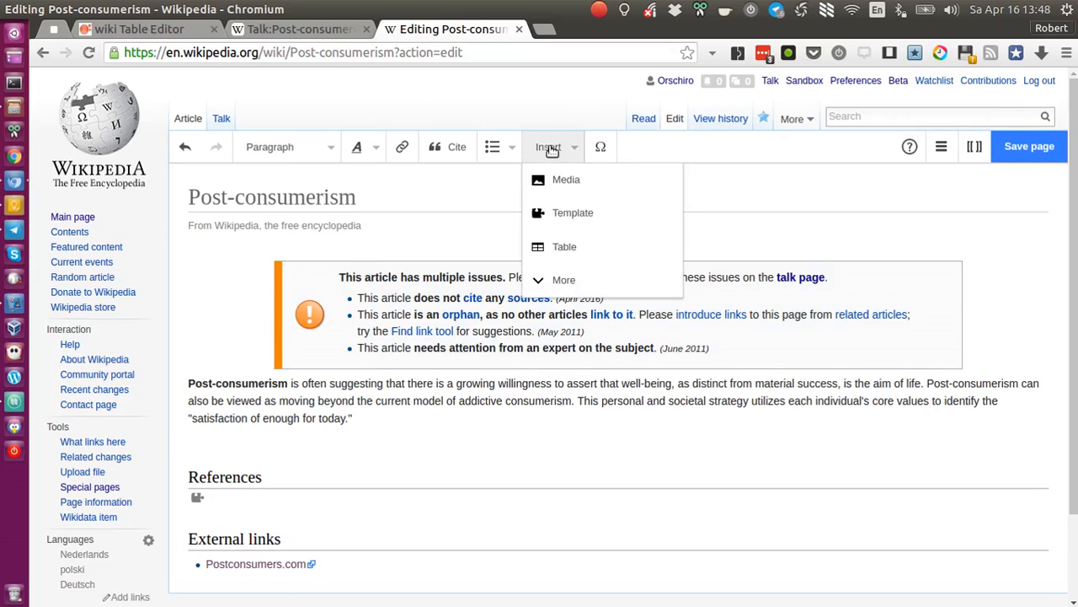
click(563, 246)
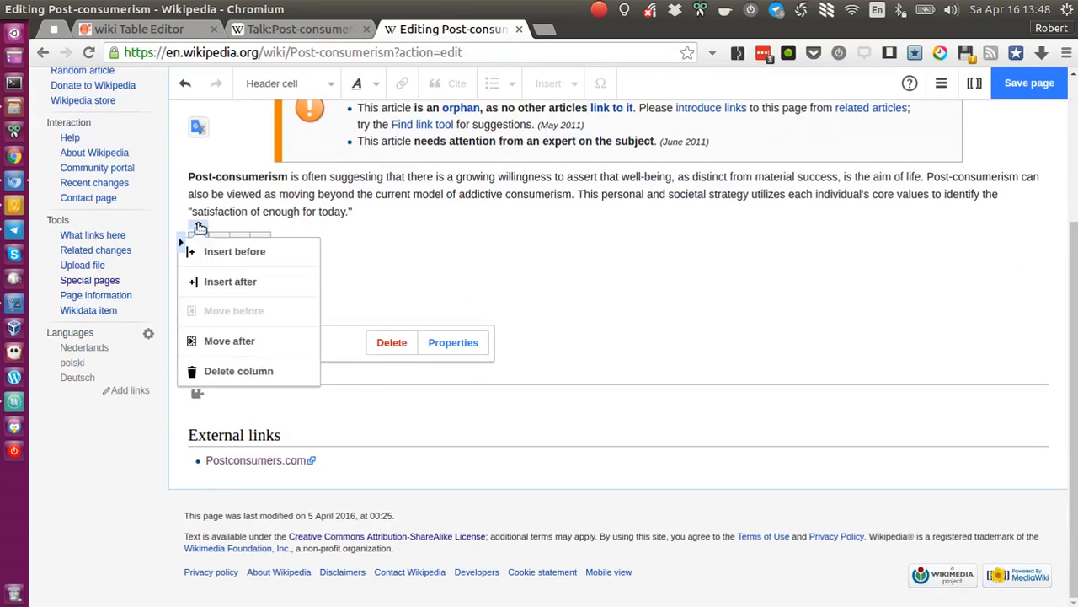
mouse_move(252, 251)
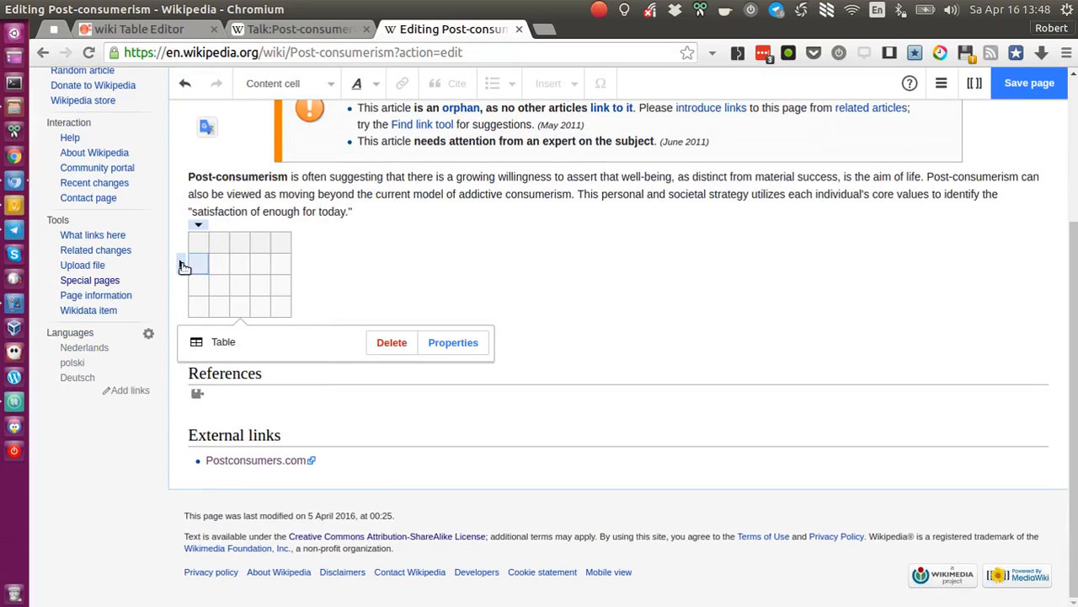
click(180, 263)
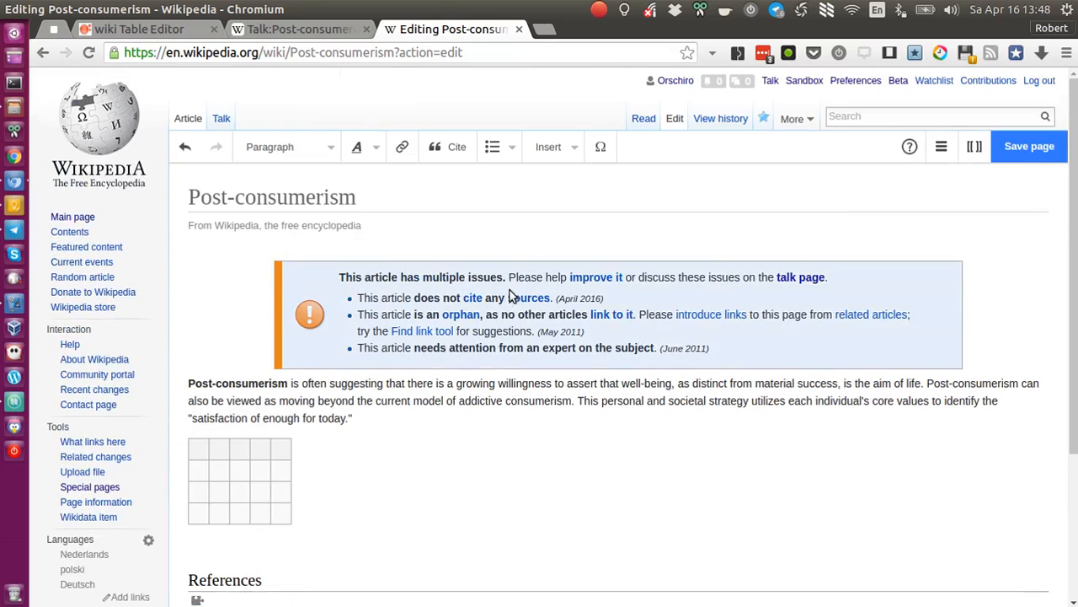
mouse_move(394, 327)
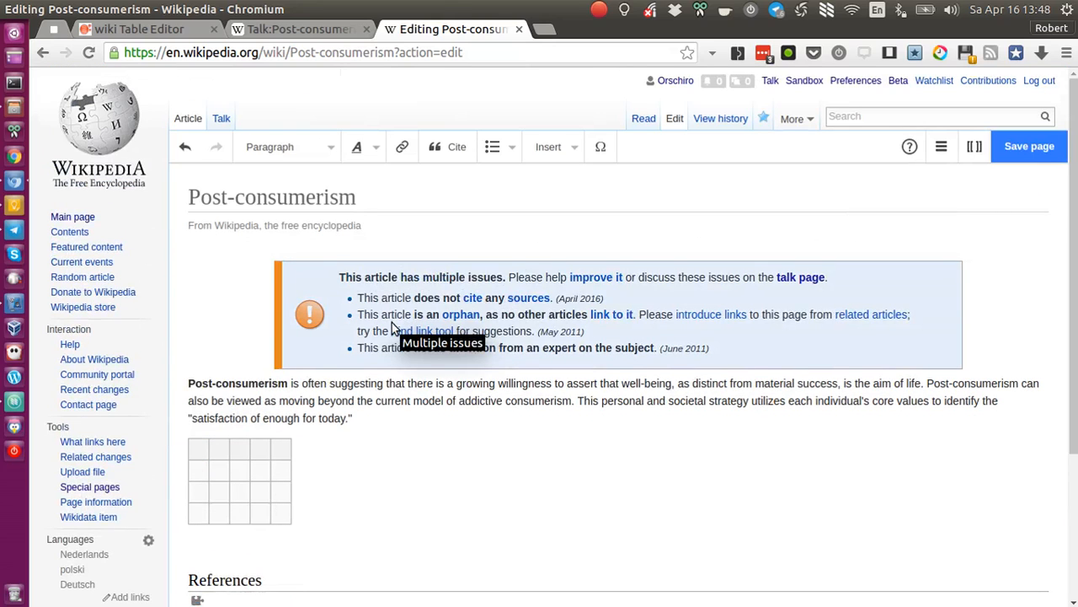
mouse_move(364, 69)
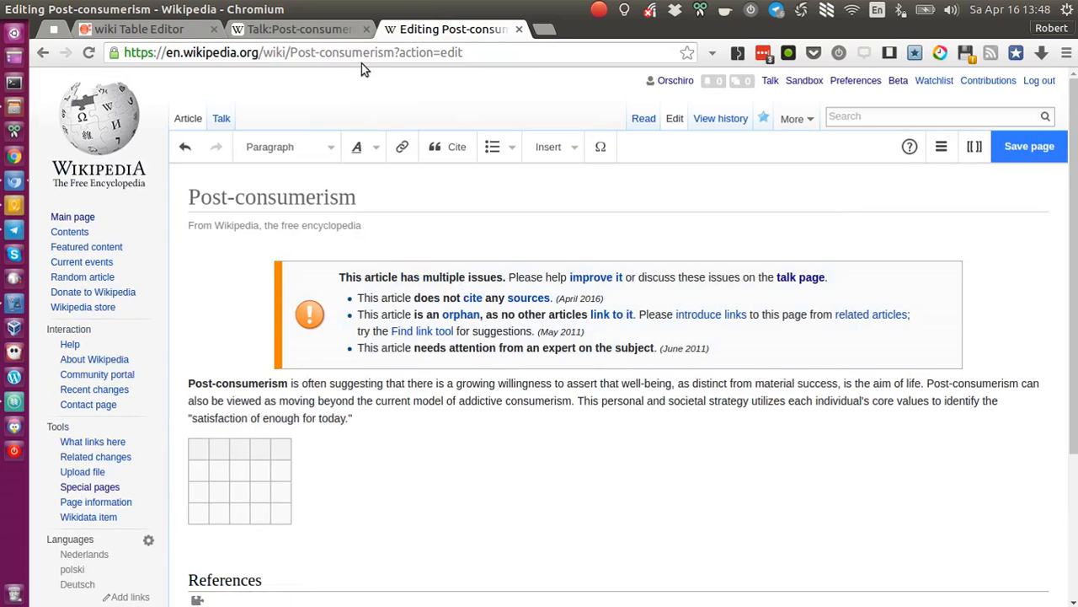
- Edit the Mapping section's source on Talk:Post-consumerism and view the table wikitext to its end
click(300, 29)
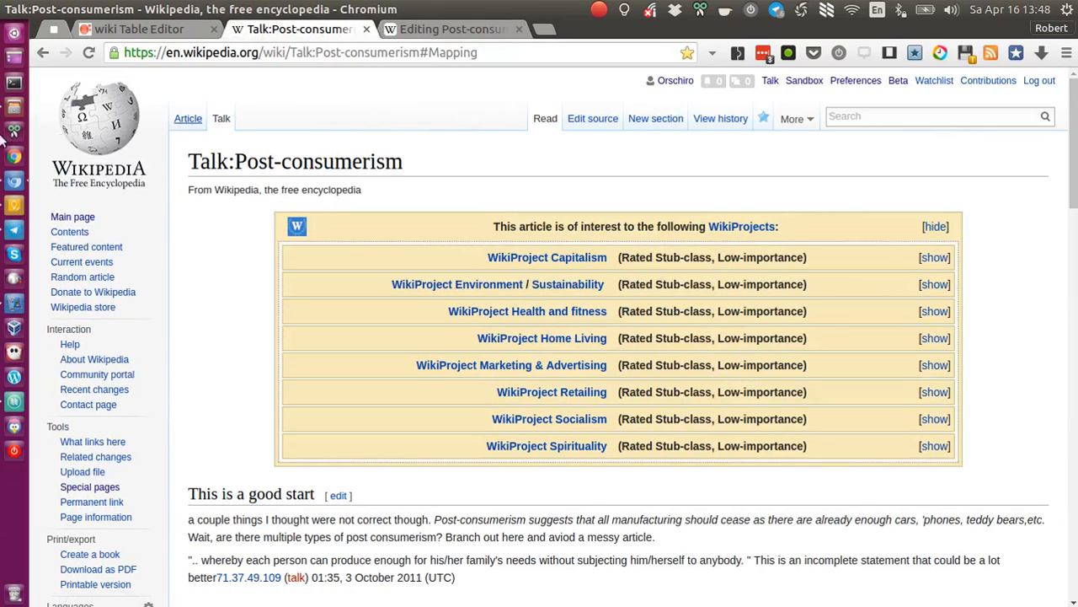
scroll(down, 3)
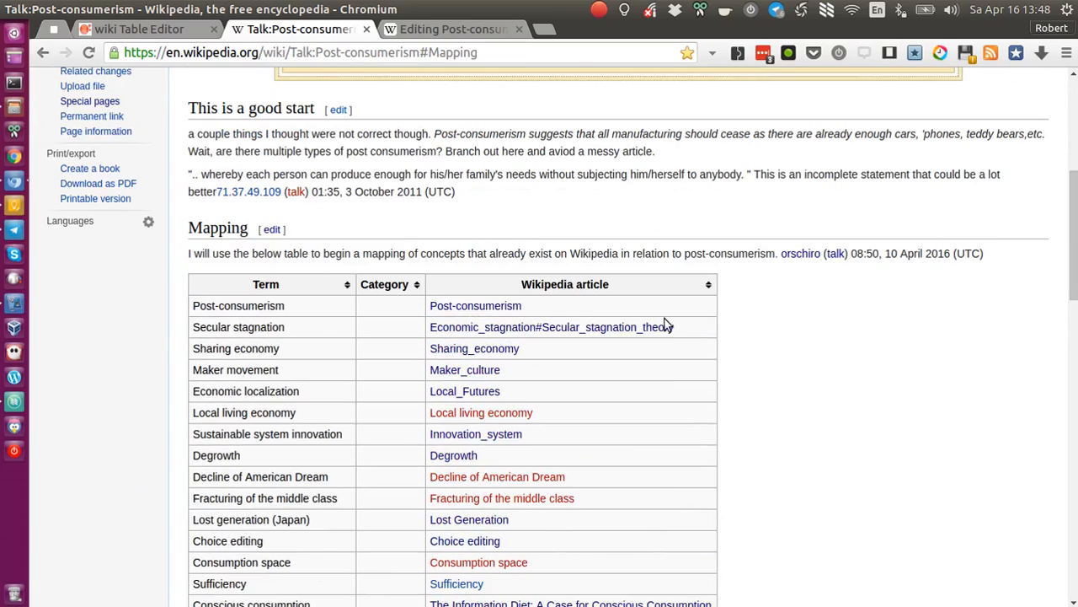
mouse_move(272, 234)
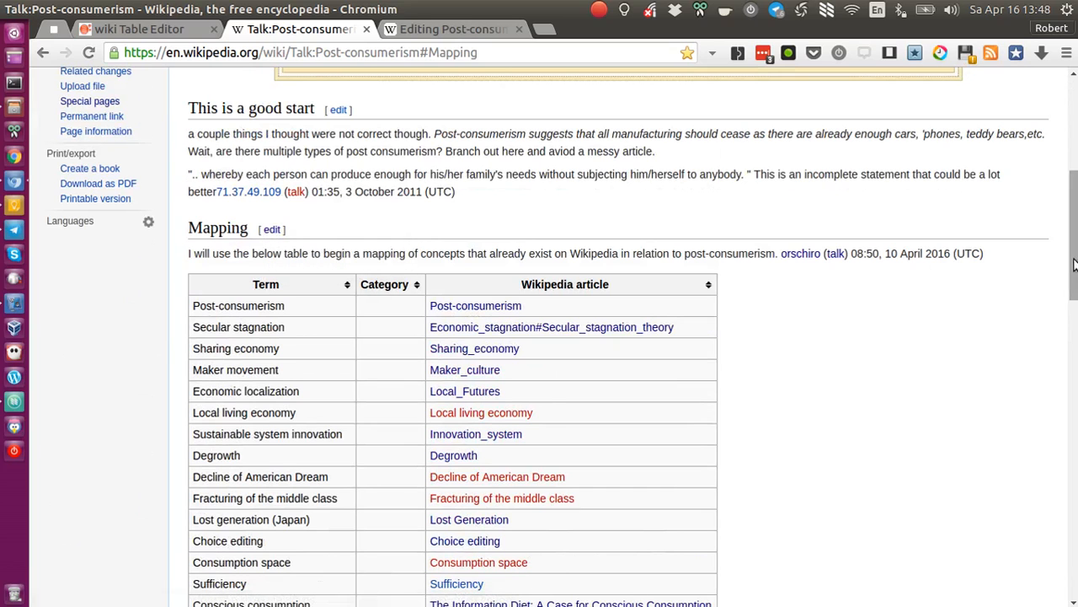
click(271, 229)
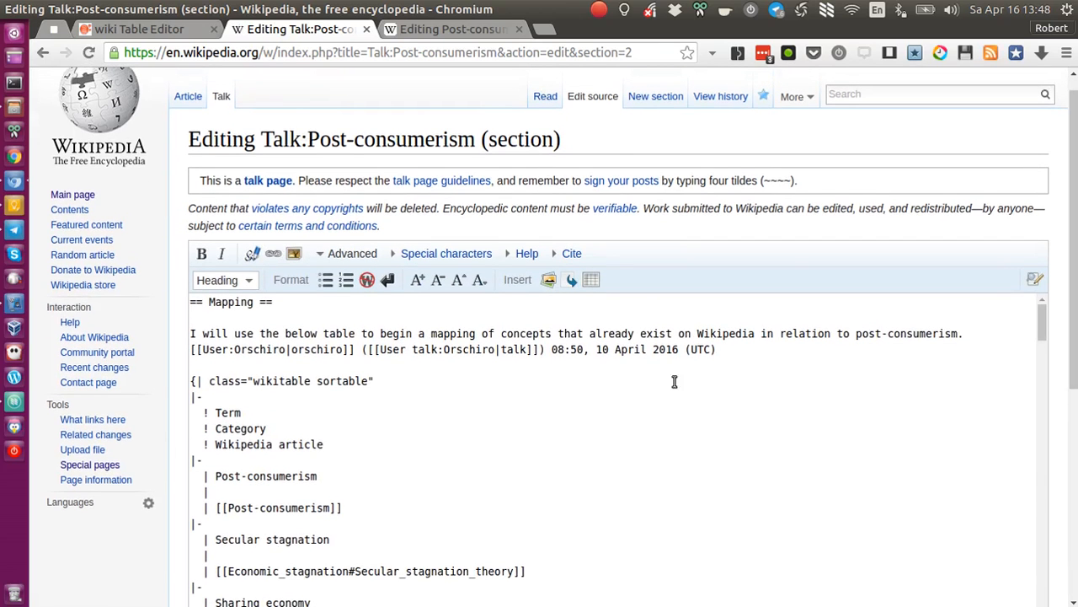
scroll(down, 3)
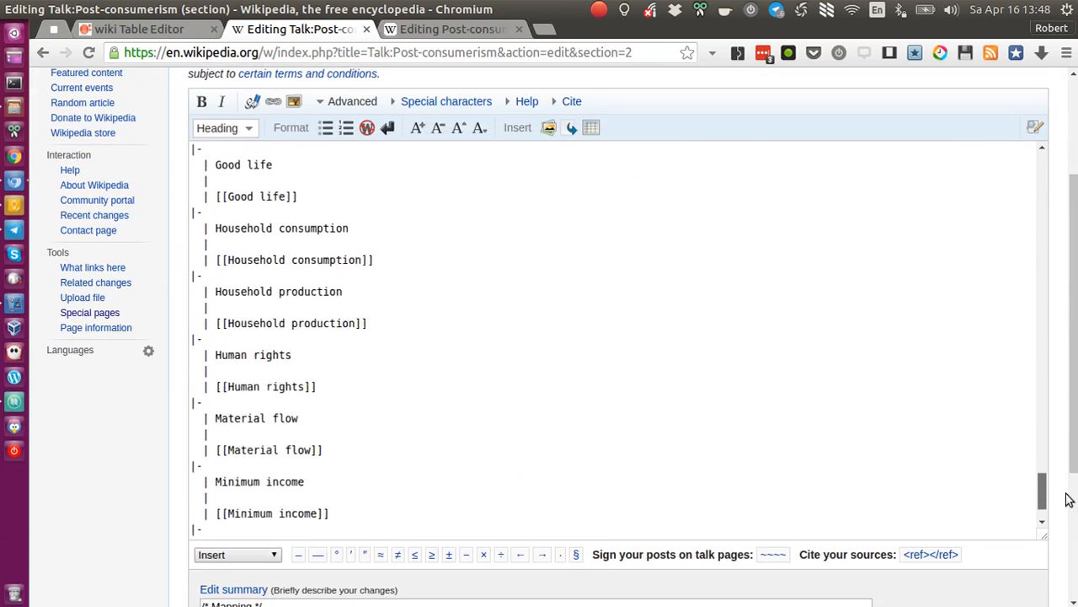
scroll(down, 3)
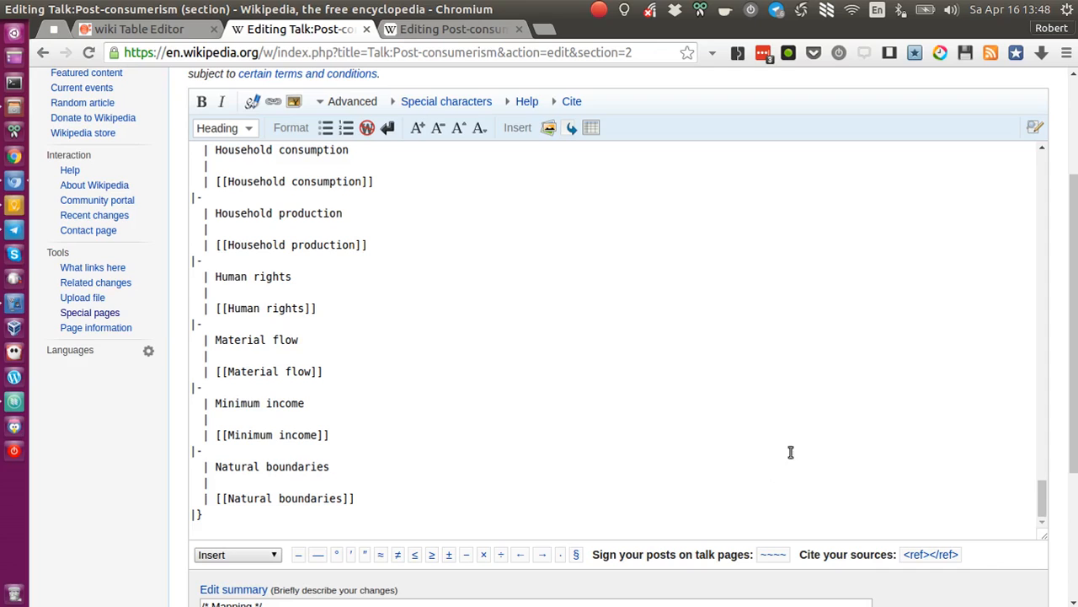
- Switch to the wiki Table Editor tab showing the rendered Term, Category and Wikipedia article table
click(138, 29)
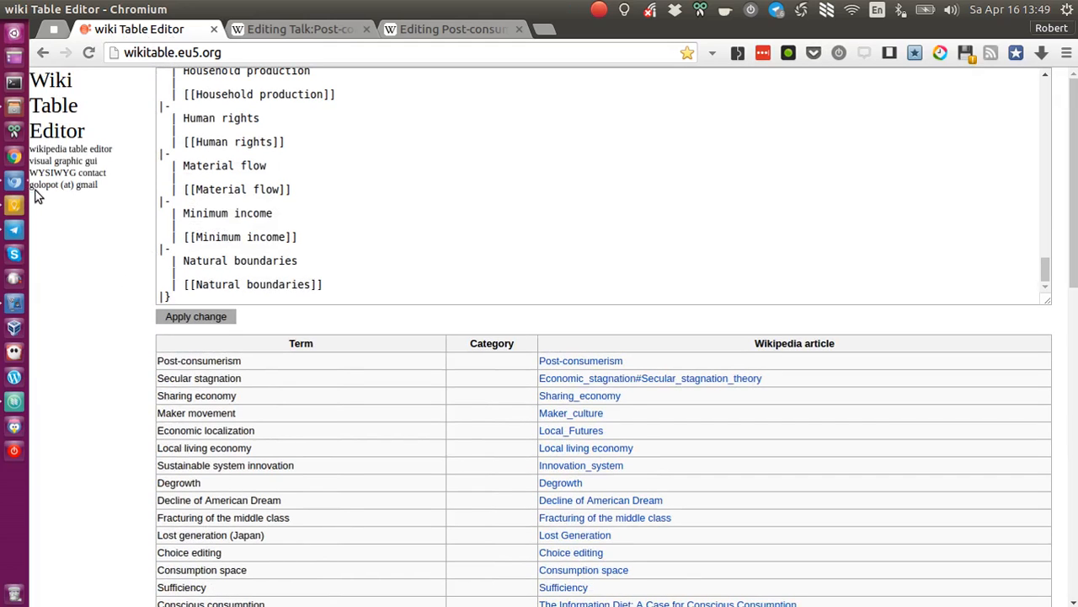
mouse_move(115, 179)
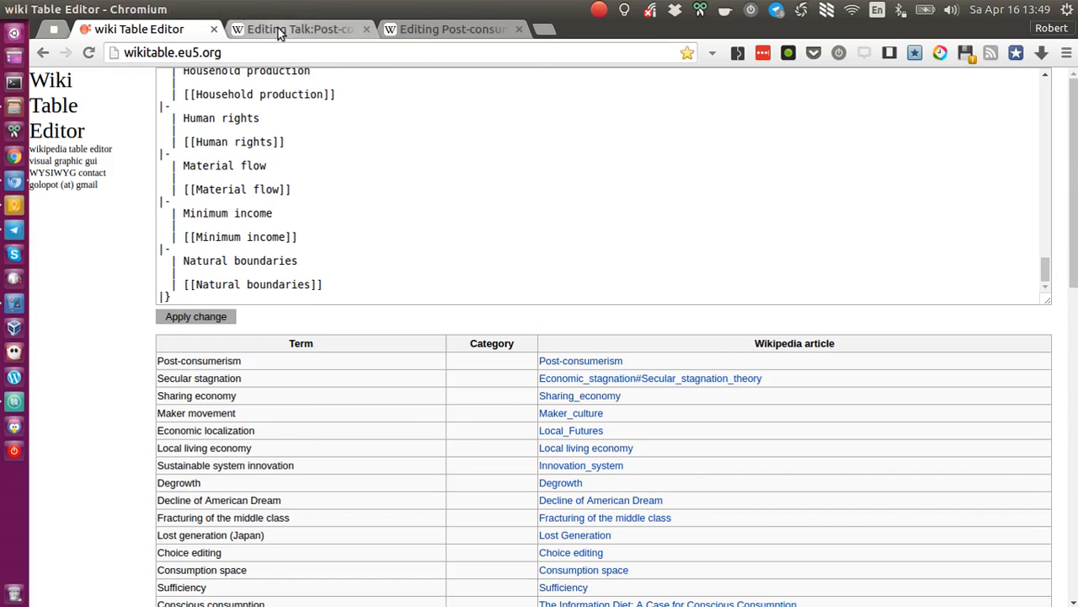
- Revisit the Mapping section's table wikitext, then return to the Wiki Table Editor page
click(295, 29)
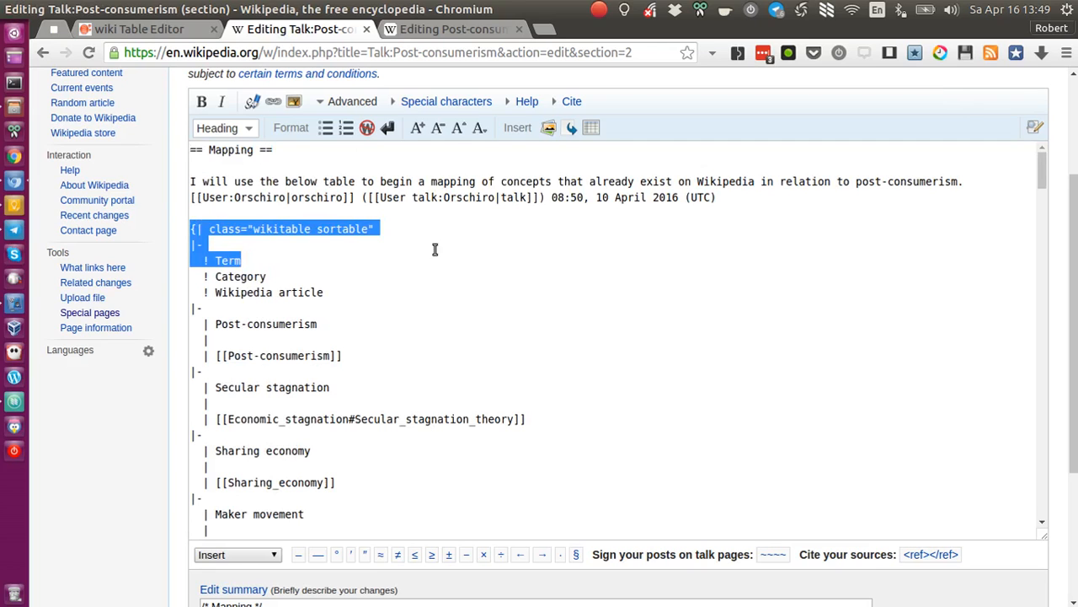
scroll(down, 3)
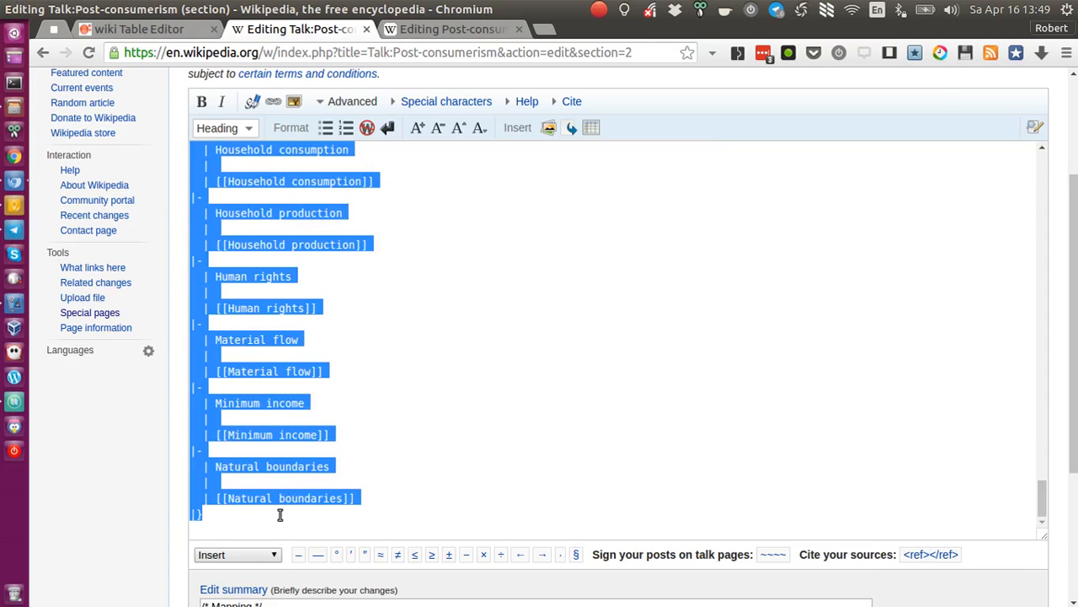
click(138, 28)
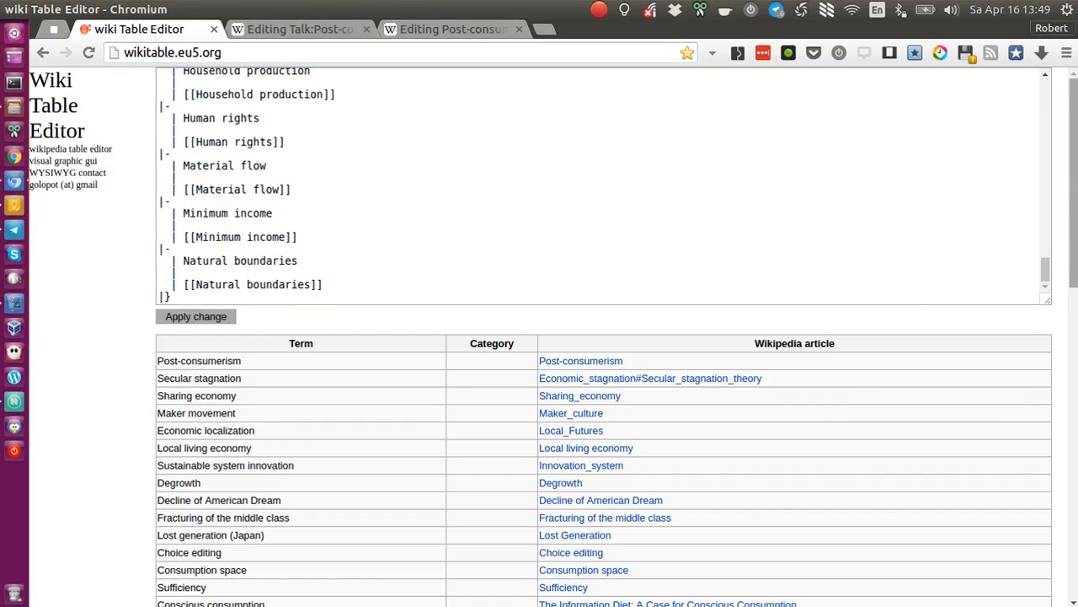
scroll(down, 3)
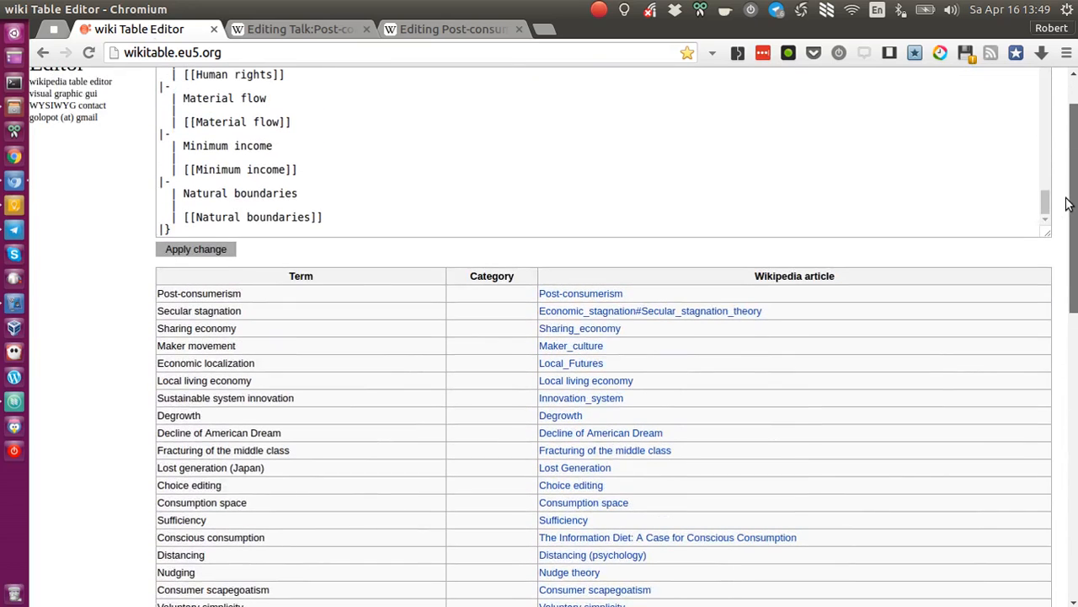
scroll(down, 3)
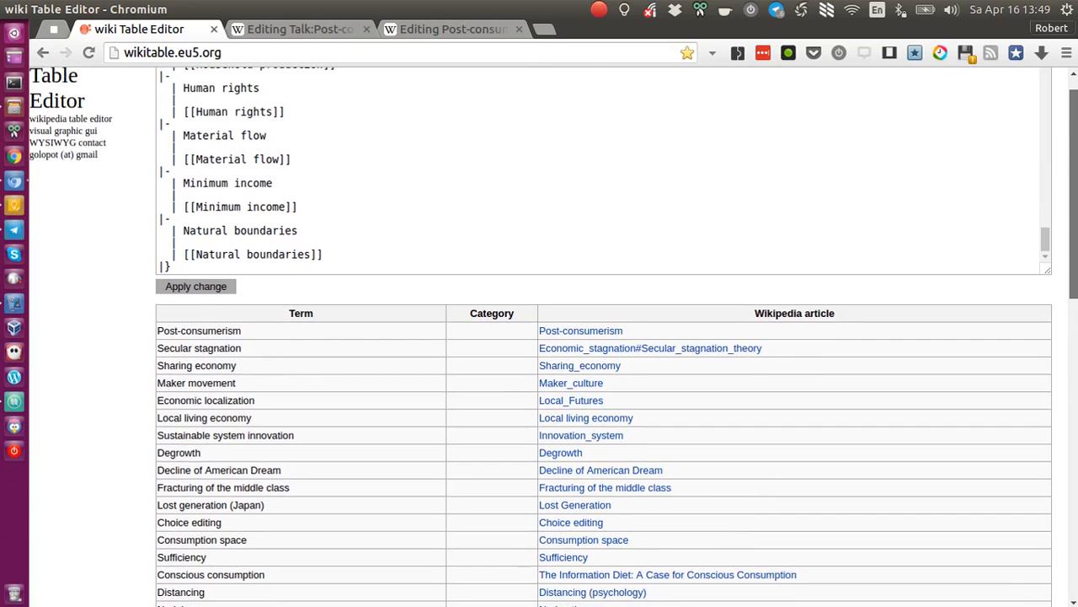
scroll(down, 3)
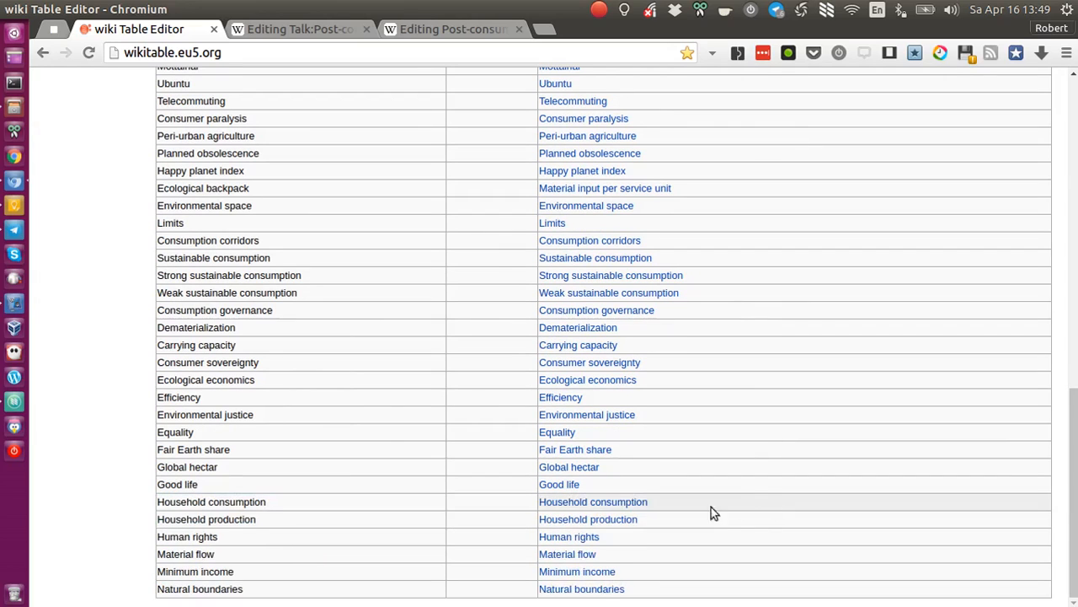
click(594, 502)
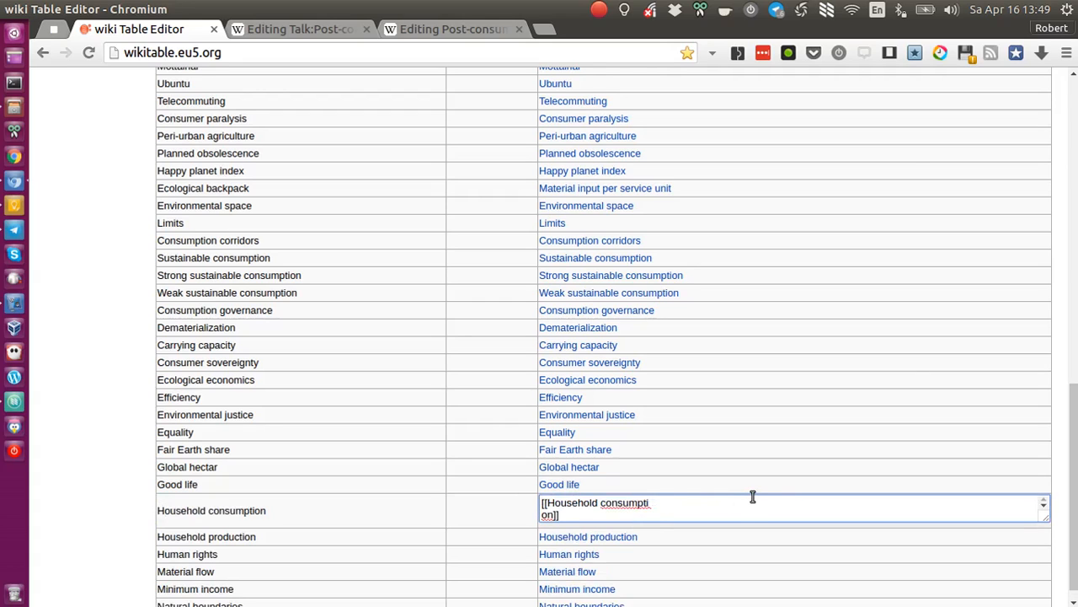
scroll(up, 3)
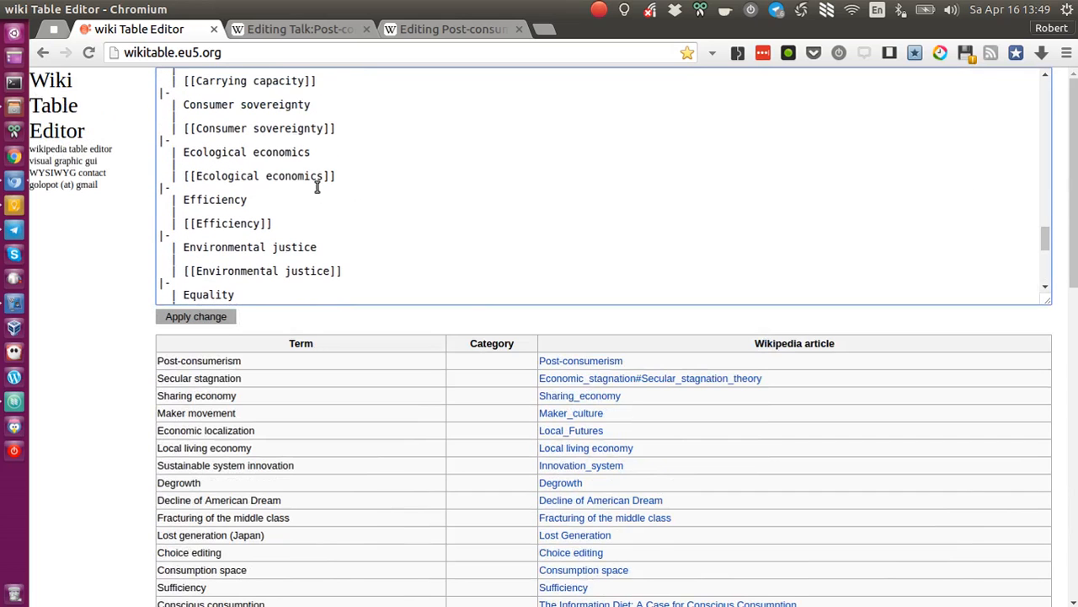
scroll(down, 3)
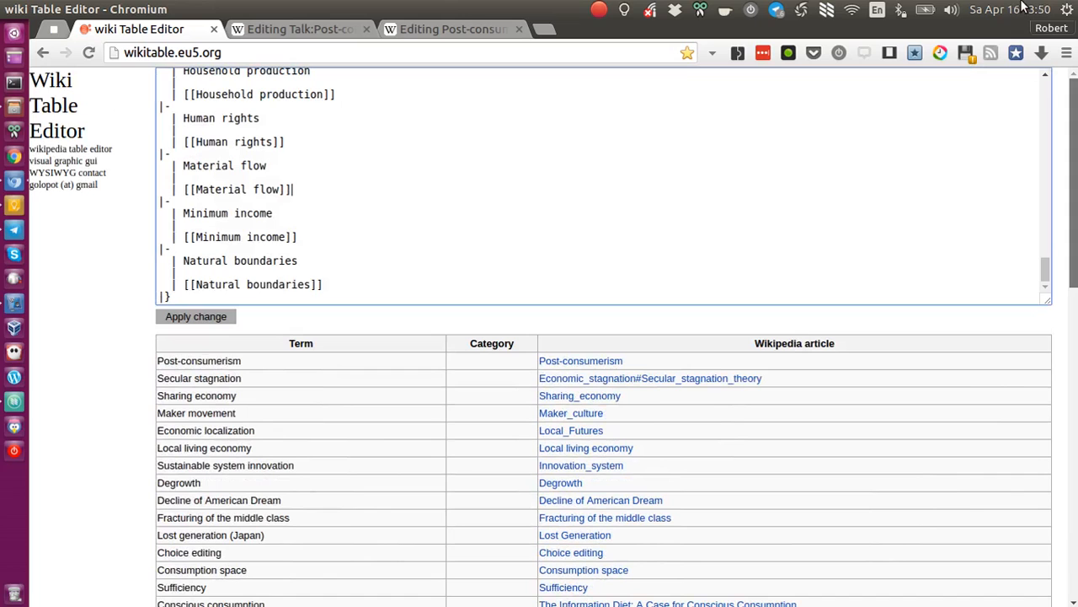
- Select all the table markup and bring the talk page's Mapping edit box back into view
key(ctrl+a)
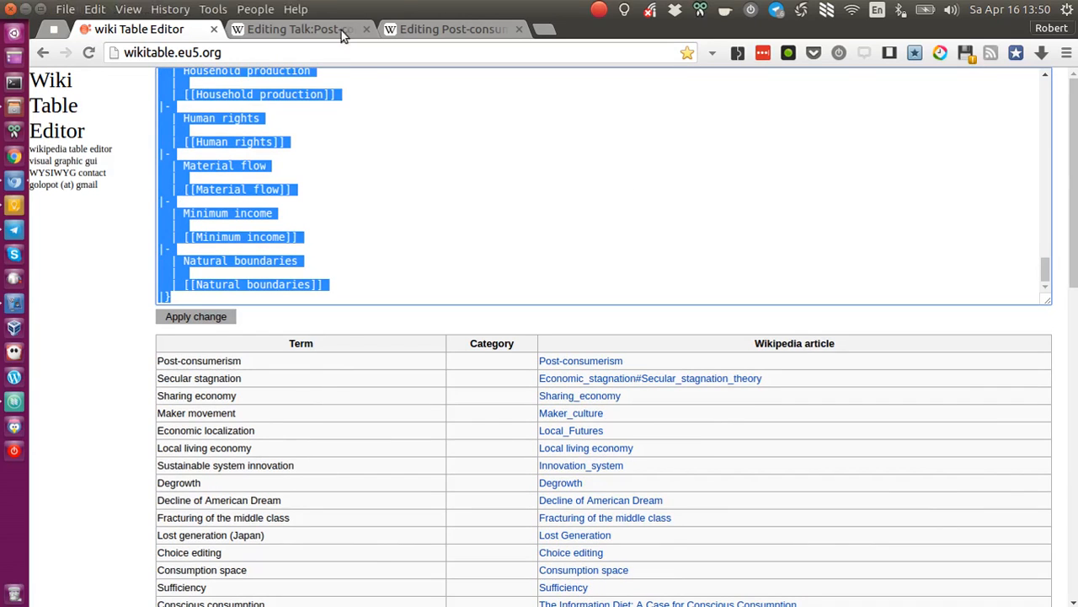
click(295, 28)
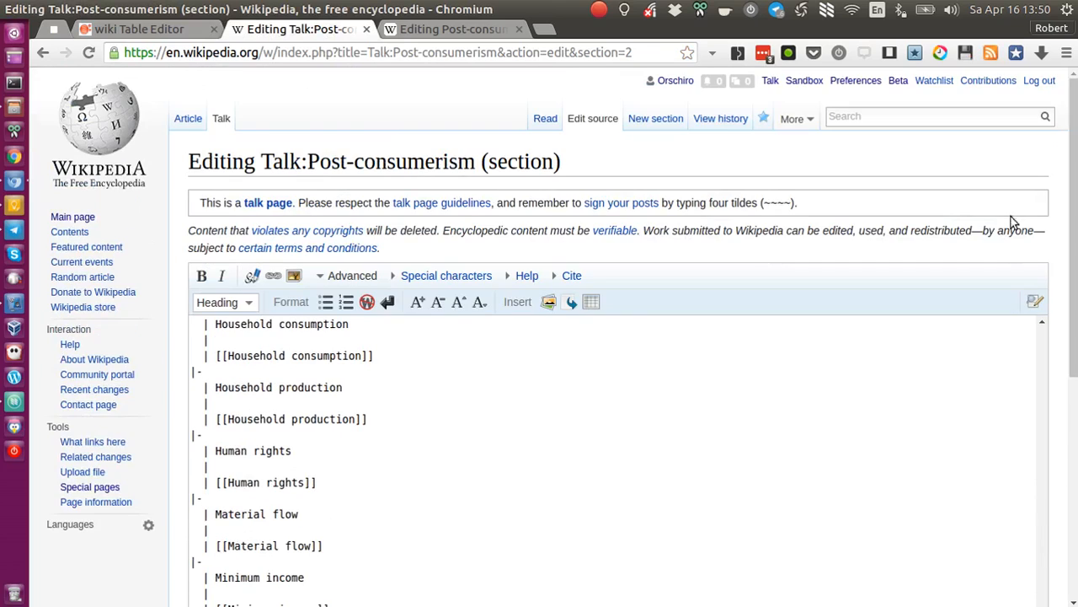
scroll(down, 3)
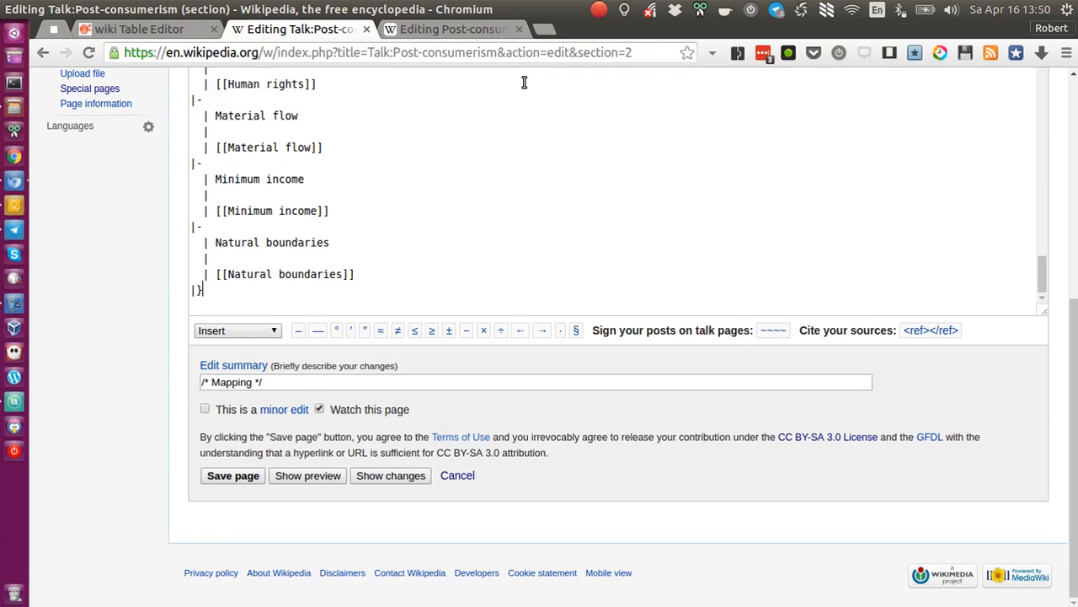
click(138, 28)
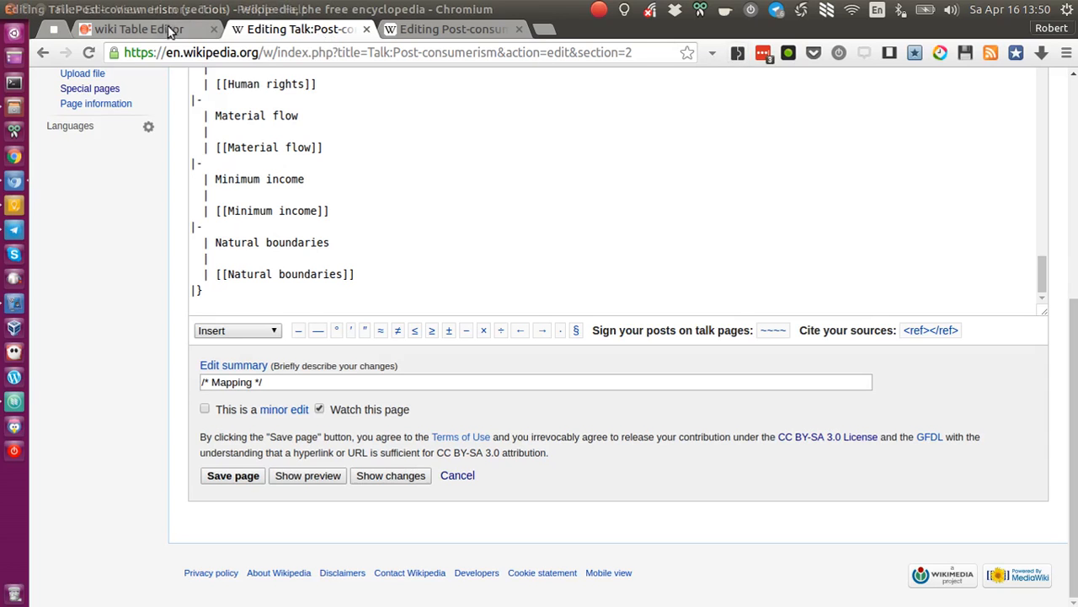
- Trial-type 'sdsdsd' in the Natural boundaries Category cell, then leave it without keeping the entry
click(138, 28)
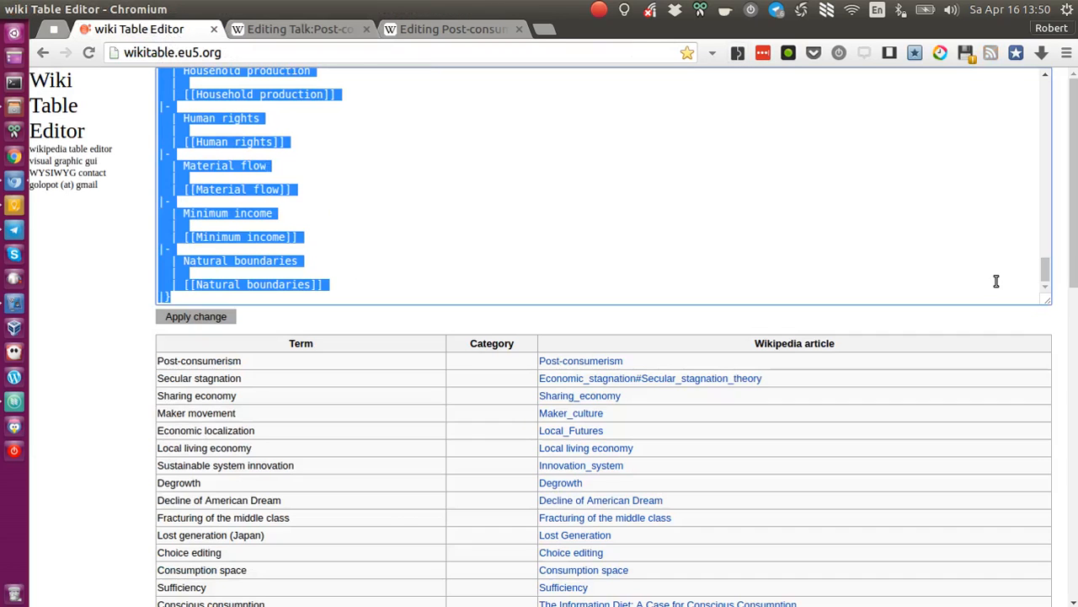
scroll(down, 3)
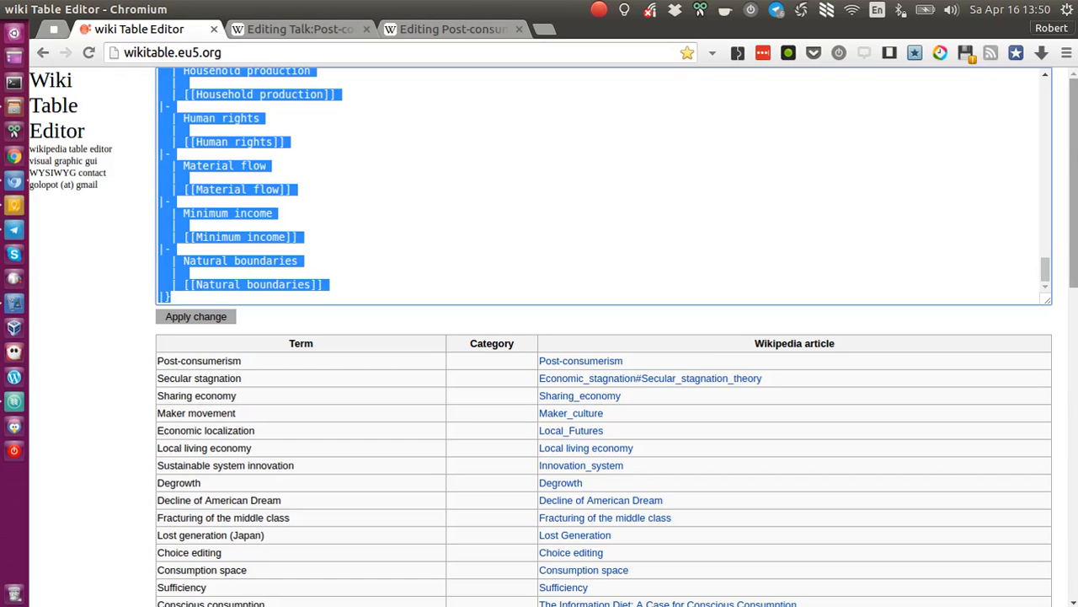
scroll(down, 3)
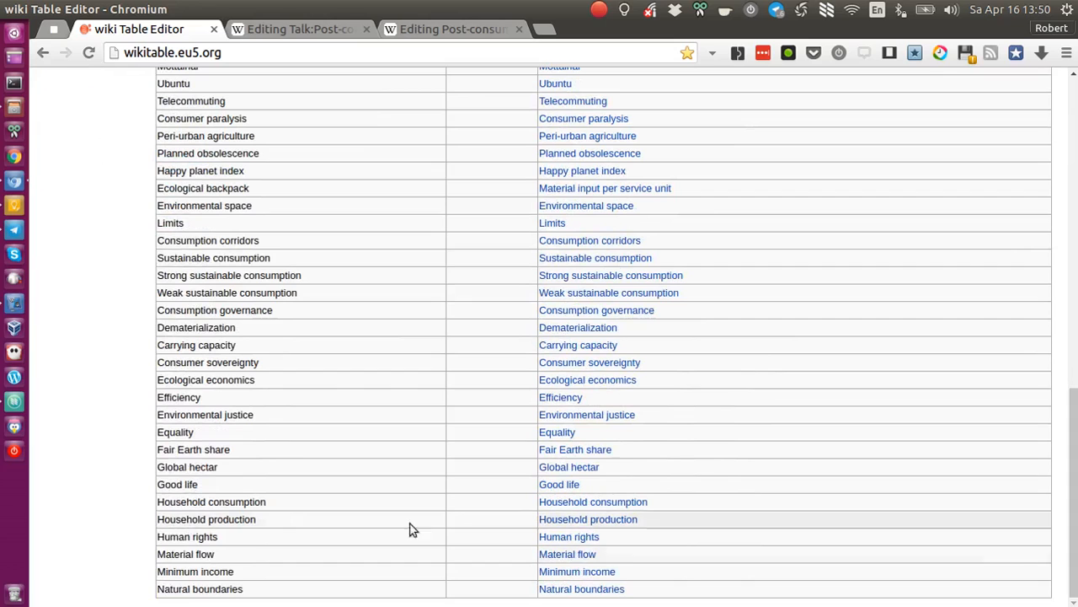
click(199, 590)
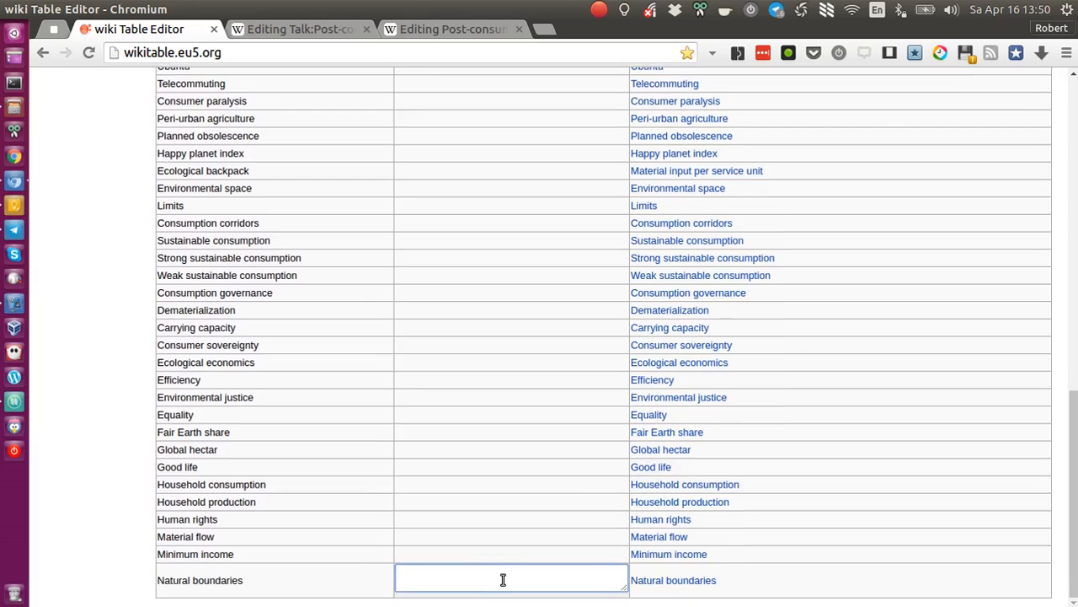
text(sdsdsd)
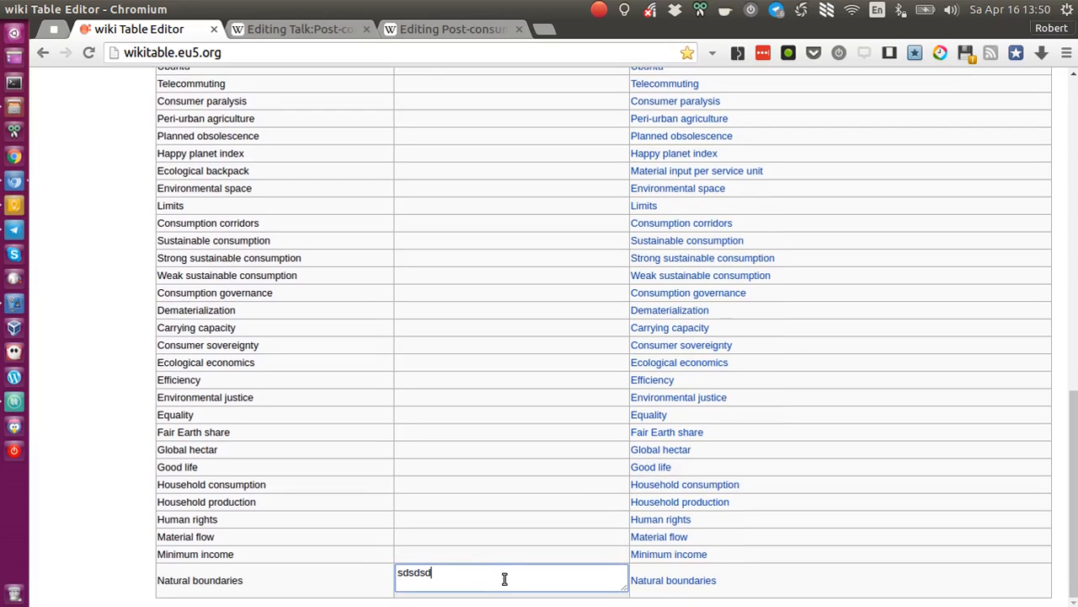
key(ctrl+a)
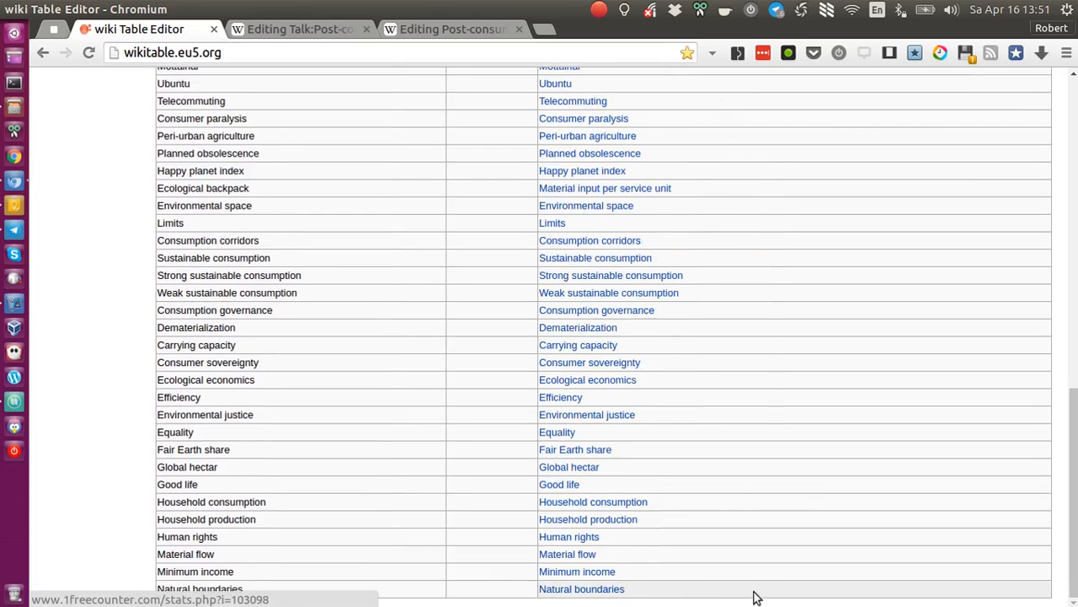
mouse_move(769, 597)
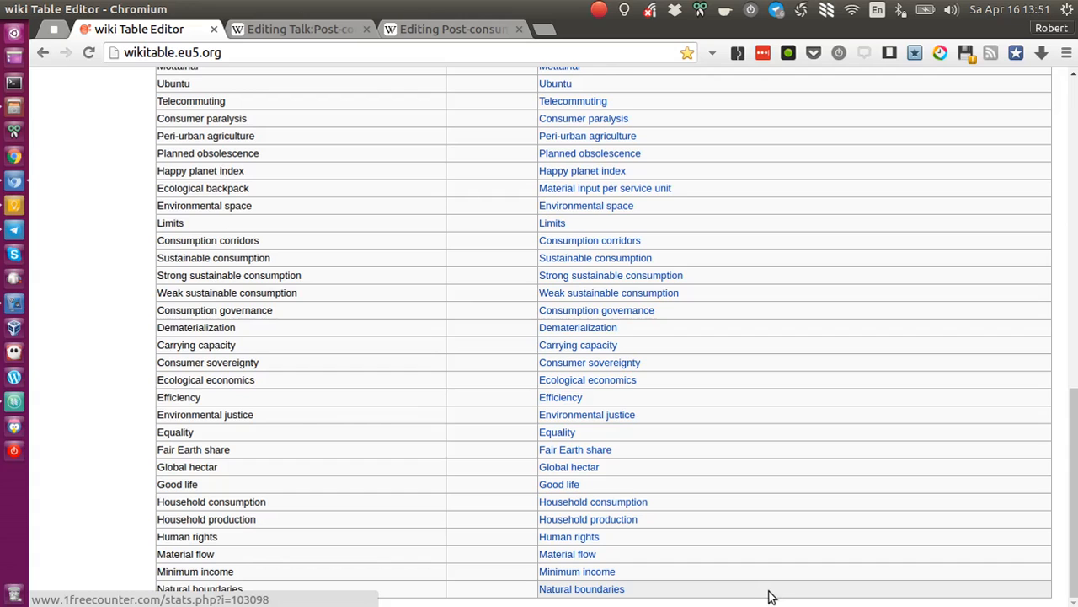